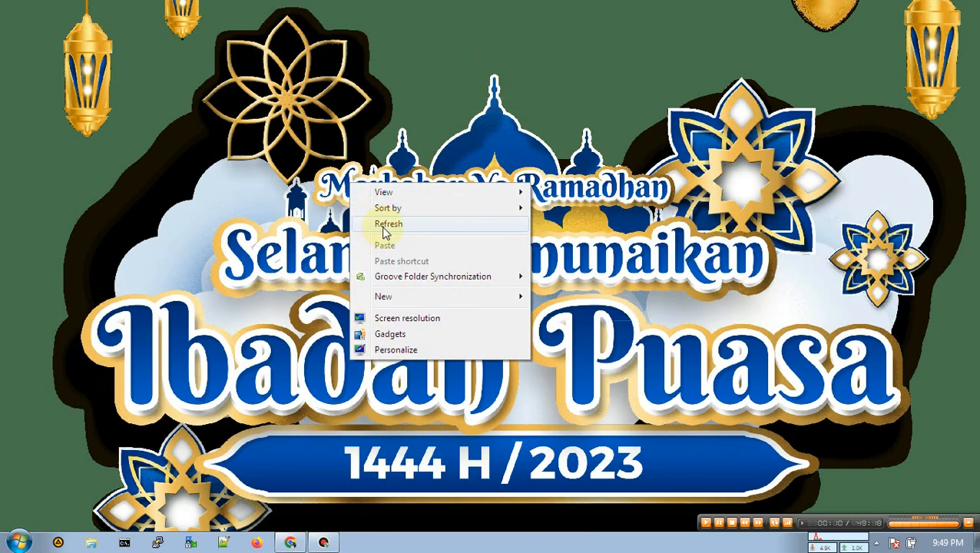
Step: Refresh the Windows desktop and launch Chrome from the taskbar
left_click(393, 224)
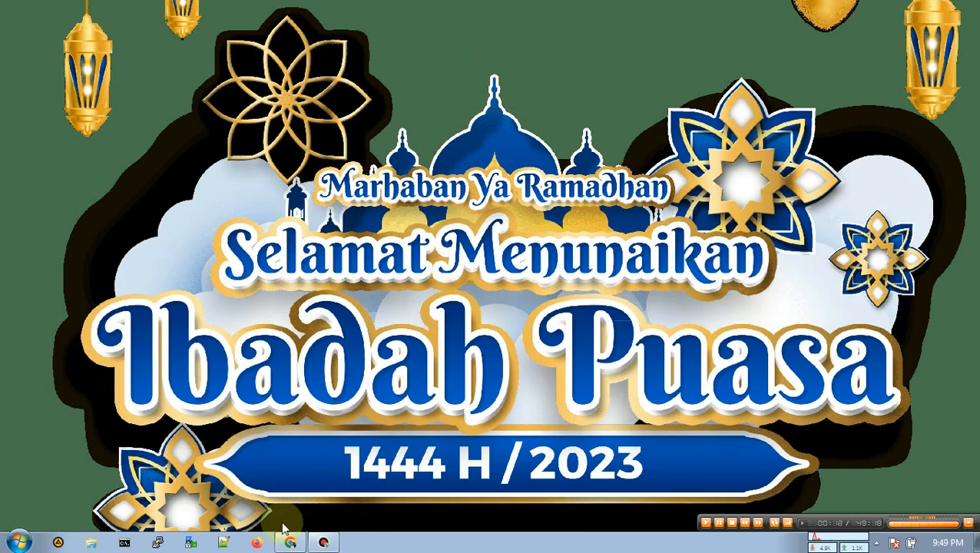
left_click(287, 541)
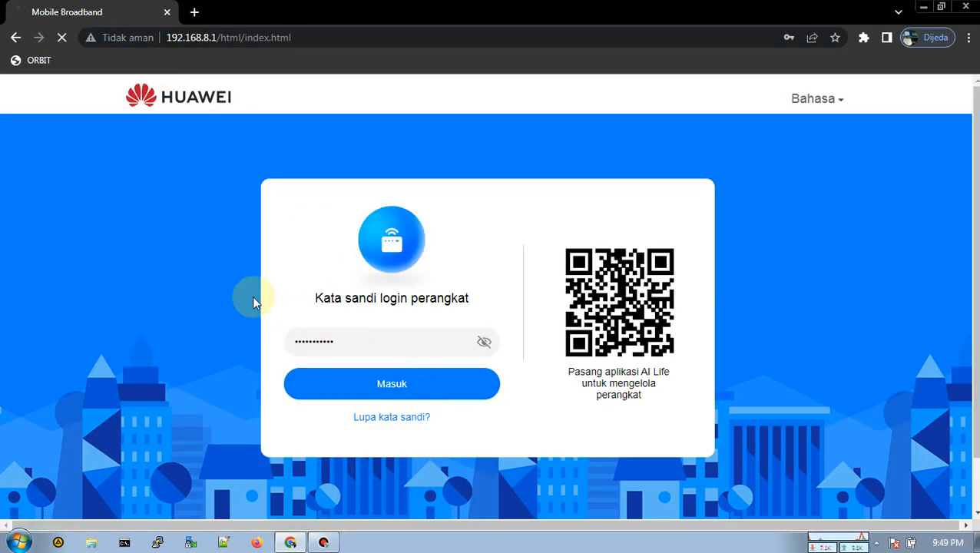
Step: Log into the Huawei router, dismiss the password prompt, and review the Beranda 4G speed dashboard
left_click(391, 384)
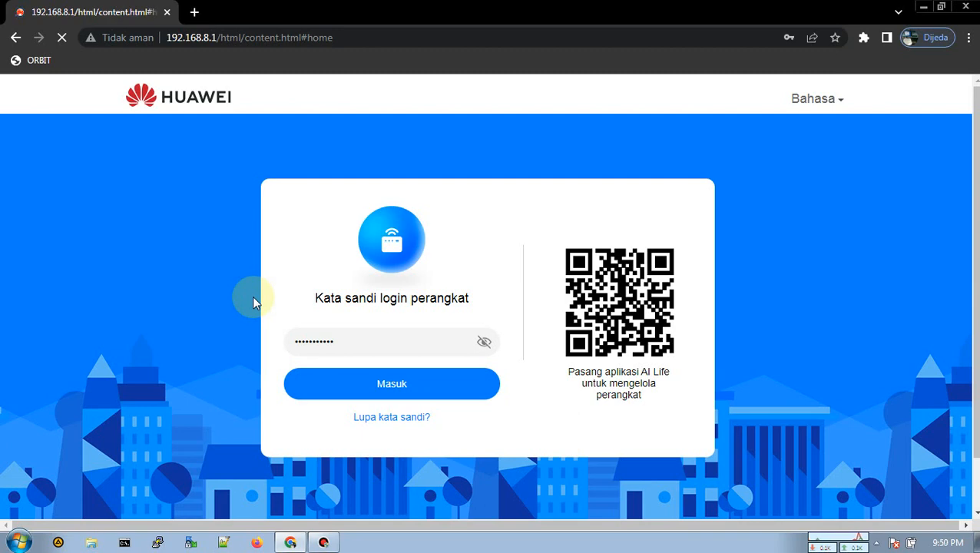
left_click(392, 384)
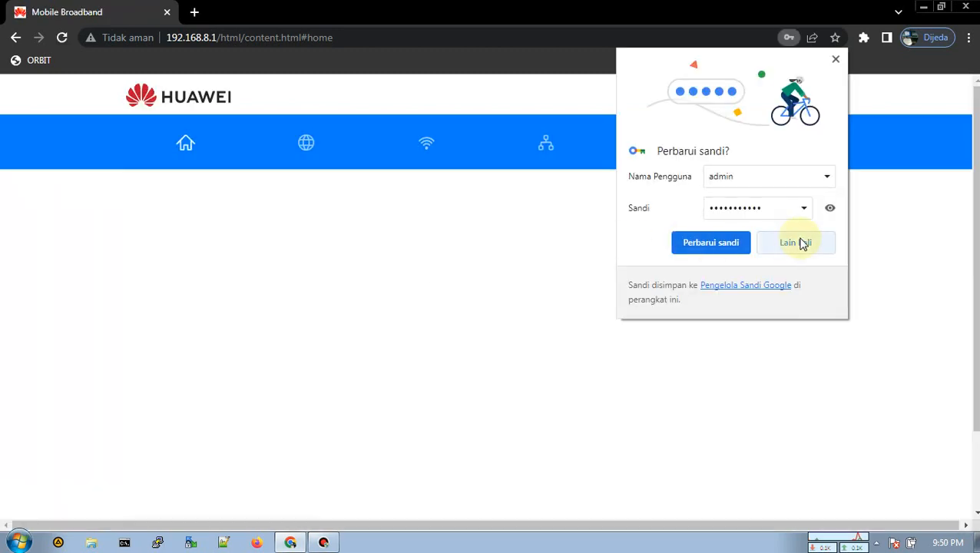
left_click(796, 242)
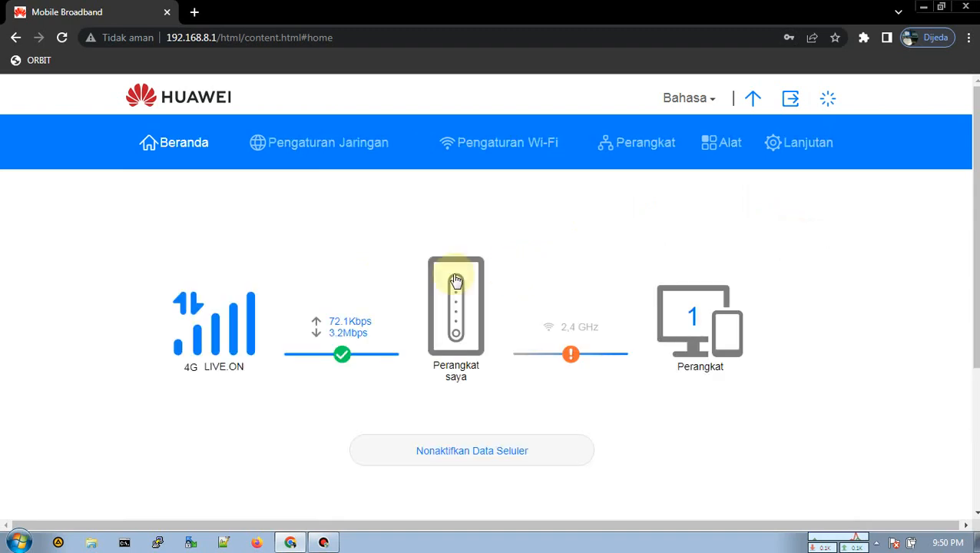
scroll("down", 3)
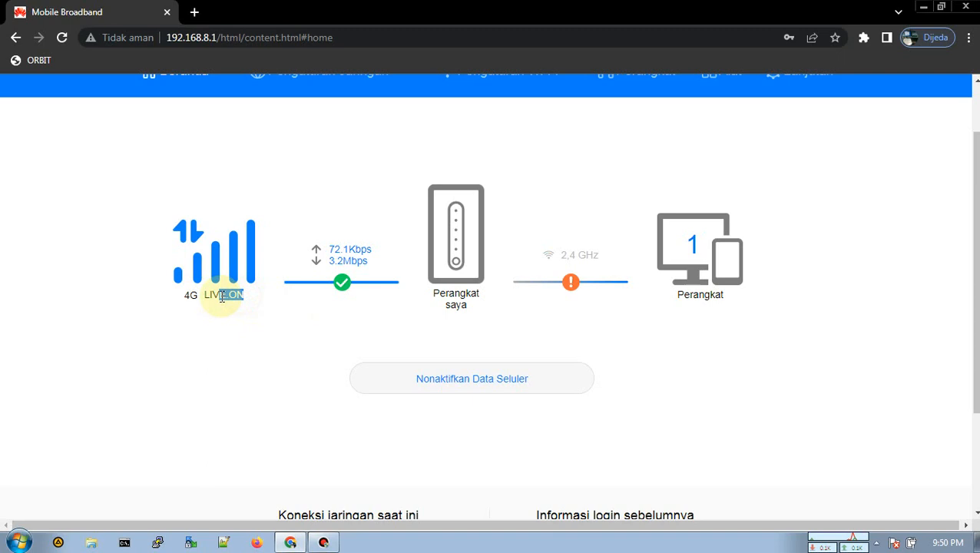
scroll("down", 3)
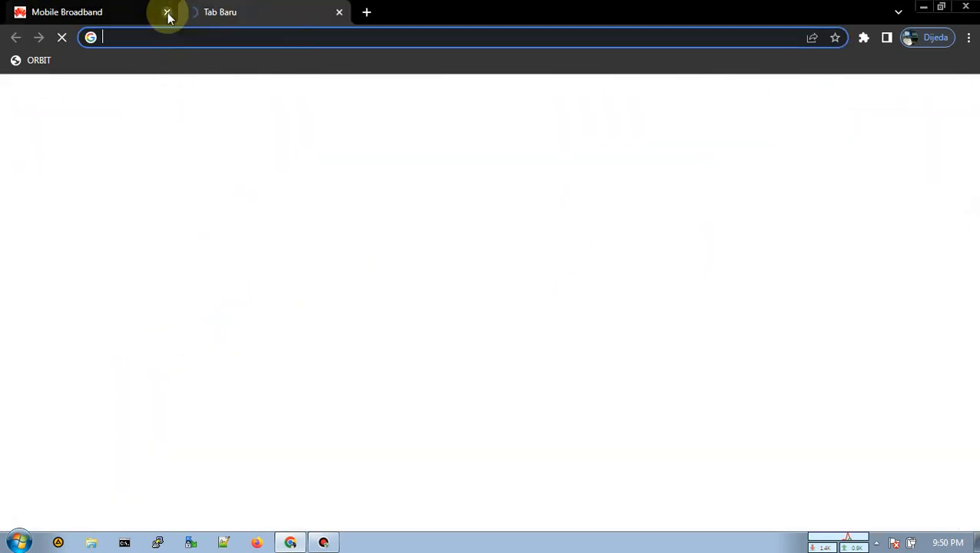
Step: Close the Huawei tab, load the LuCI login shortcut, and start another new tab
left_click(163, 12)
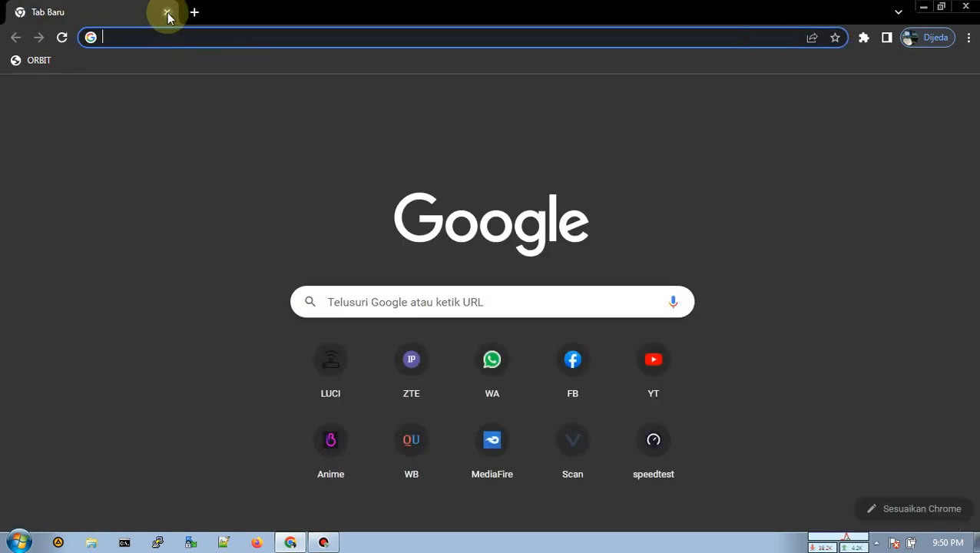
left_click(331, 360)
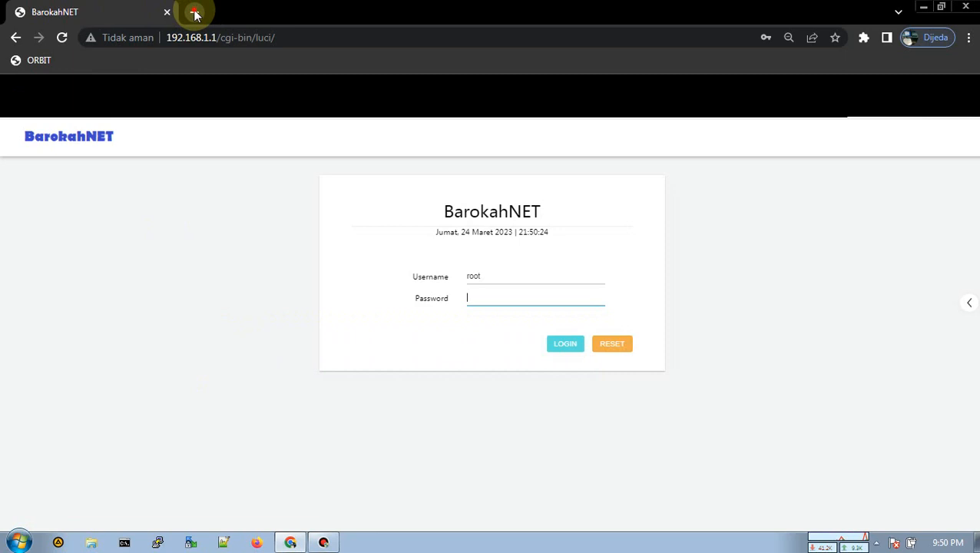
left_click(195, 12)
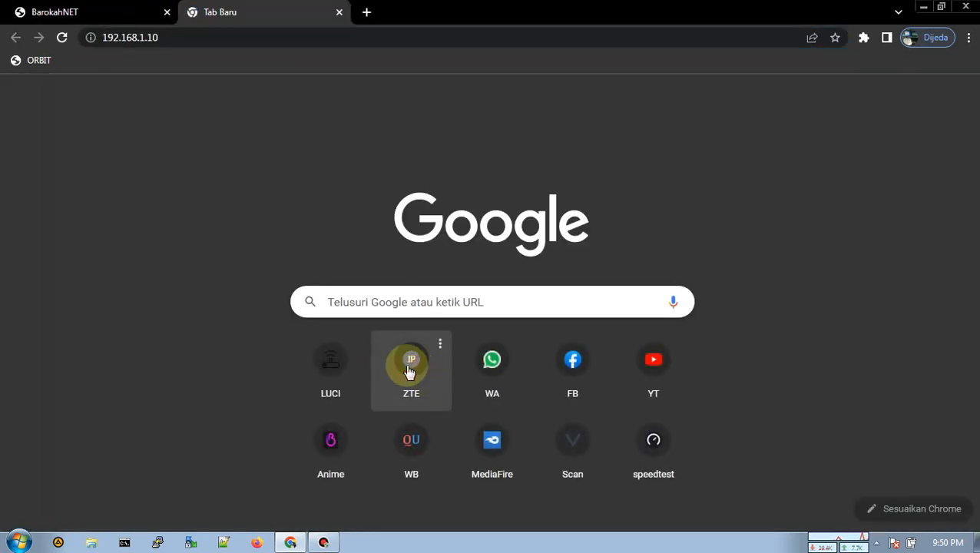
Step: Log into the ZTE F609, view its Device Information, then return to the BarokahNET tab
left_click(412, 360)
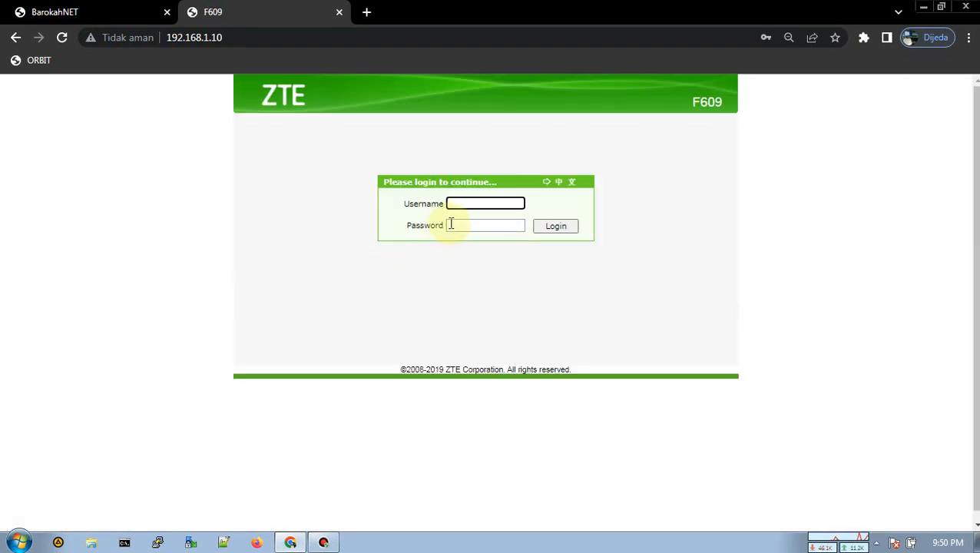
left_click(556, 226)
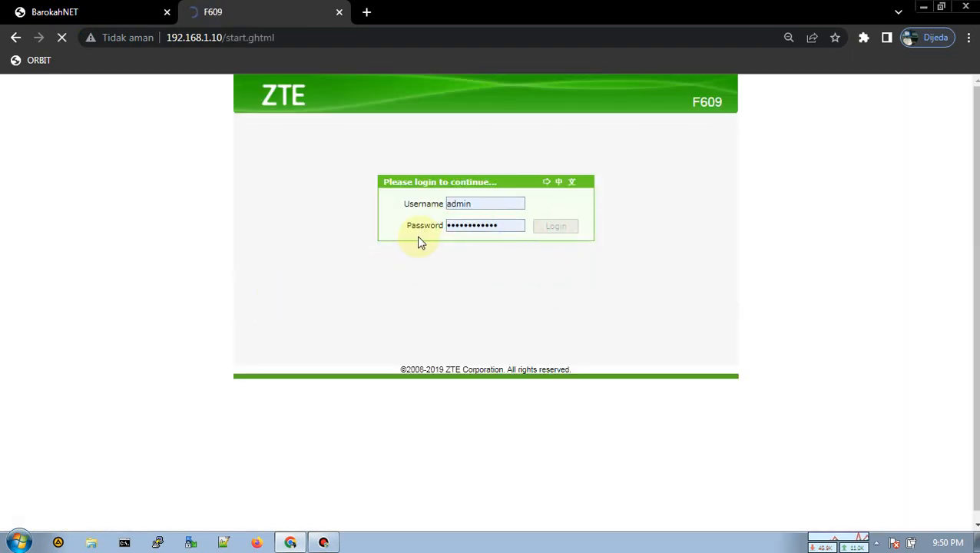
left_click(555, 226)
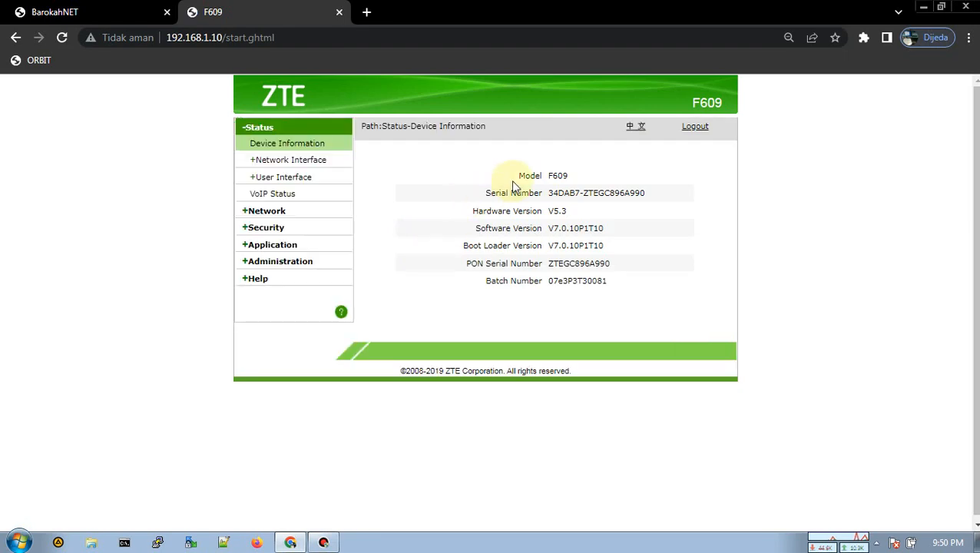
mouse_move(497, 218)
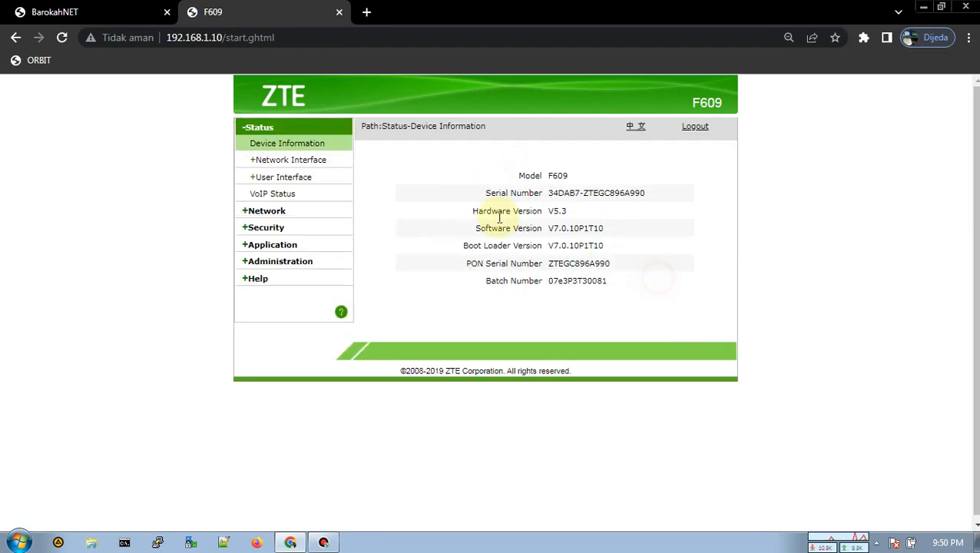
left_click(69, 12)
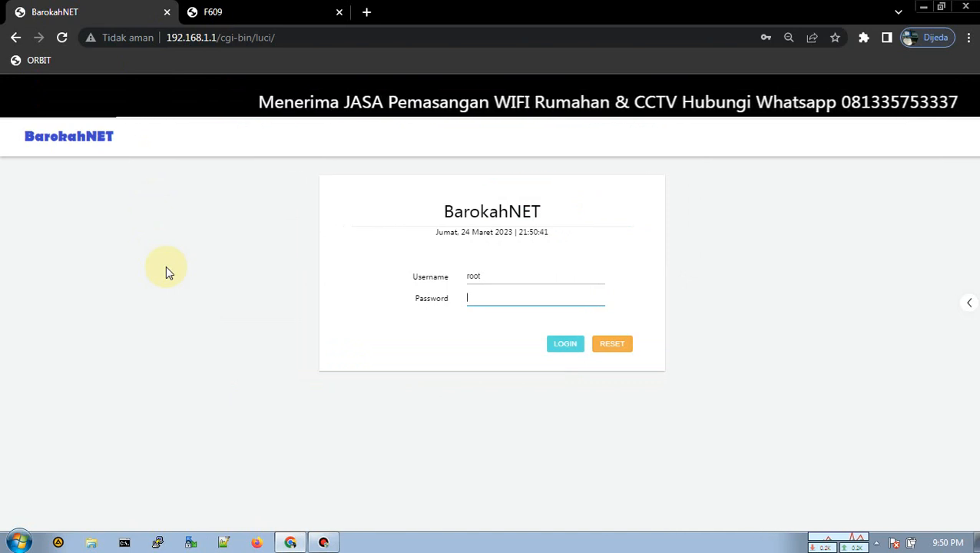
Step: Log into LuCI with the saved root password and review Overview down to Active DHCP Leases
left_click(536, 298)
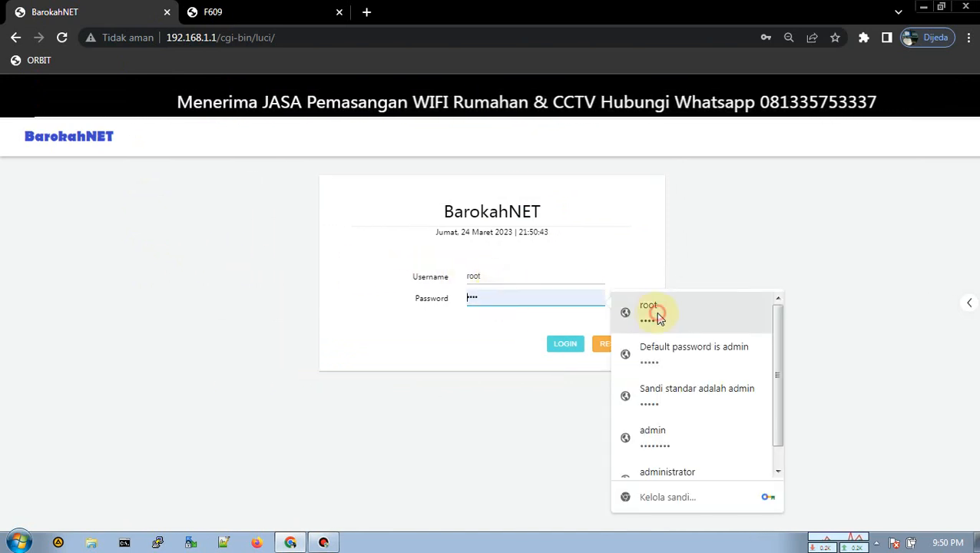
left_click(565, 344)
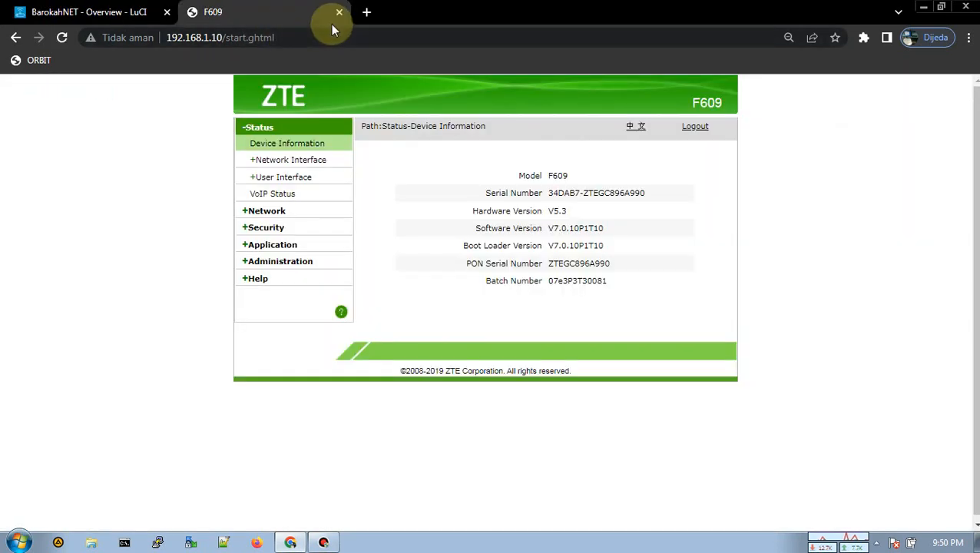
mouse_move(332, 24)
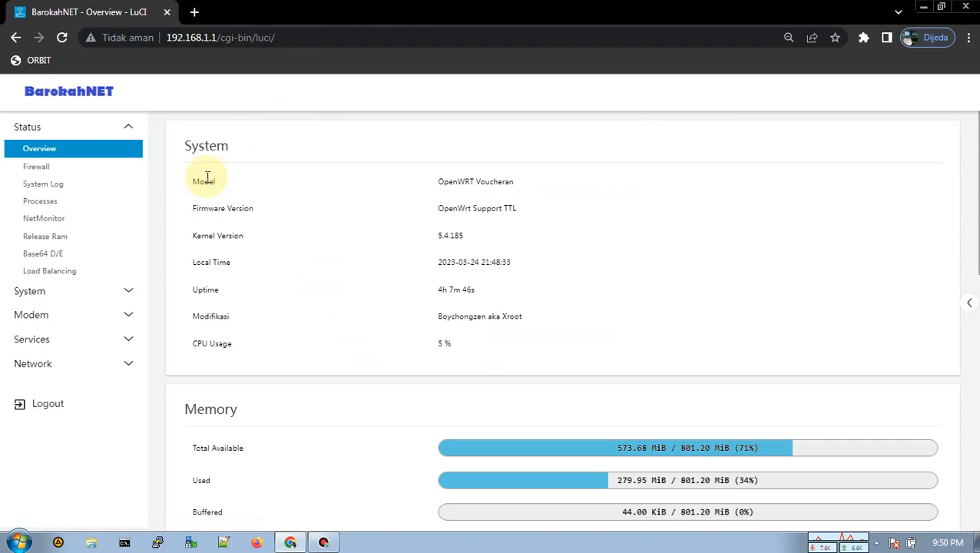
left_click_drag(204, 181, 538, 344)
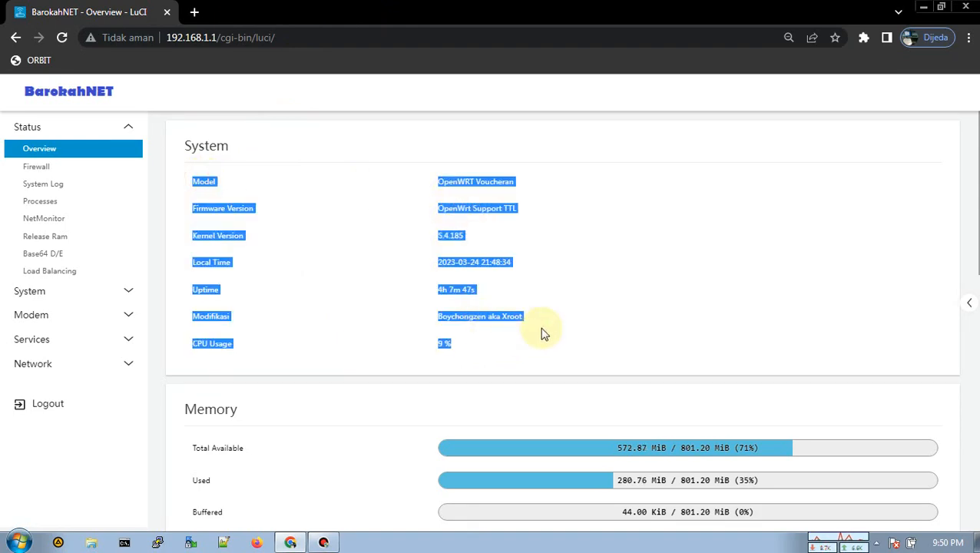
scroll("down", 3)
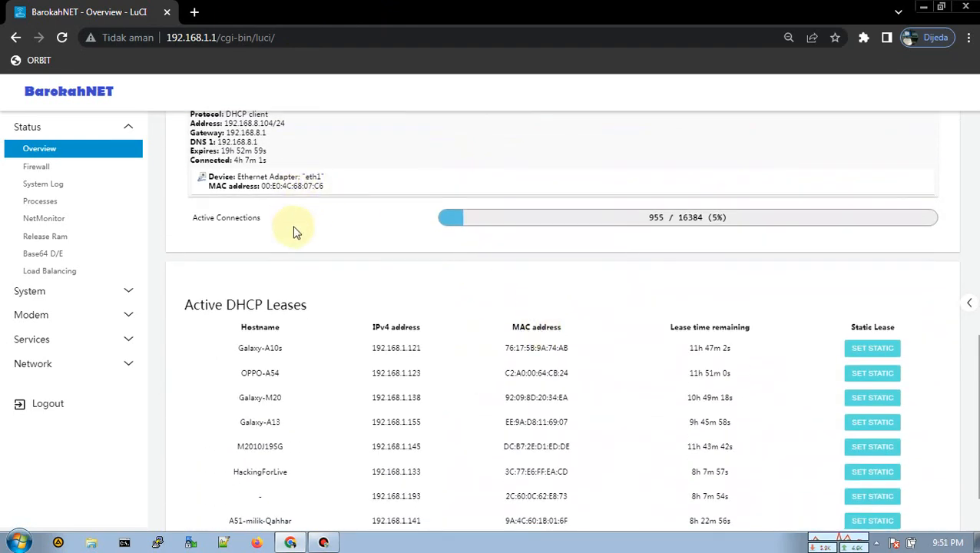
scroll("down", 3)
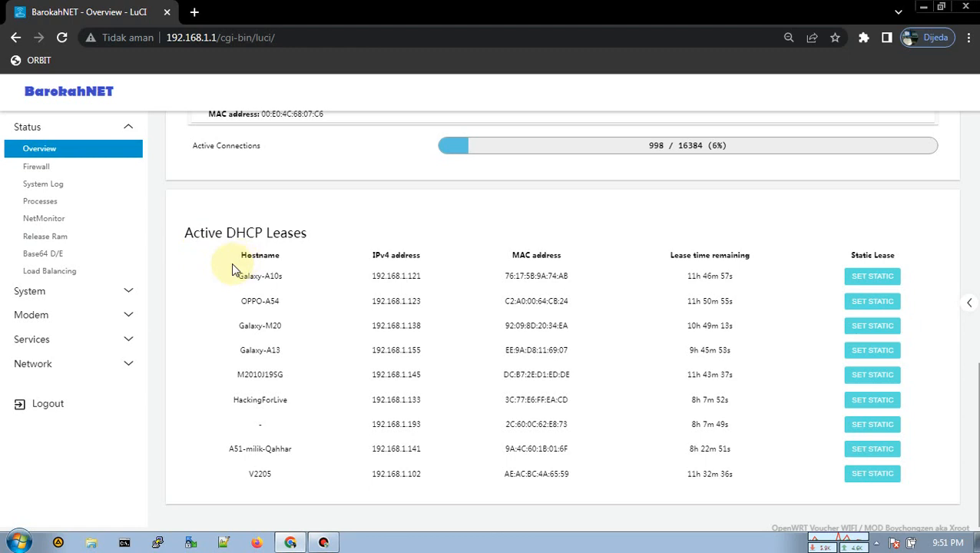
mouse_move(771, 476)
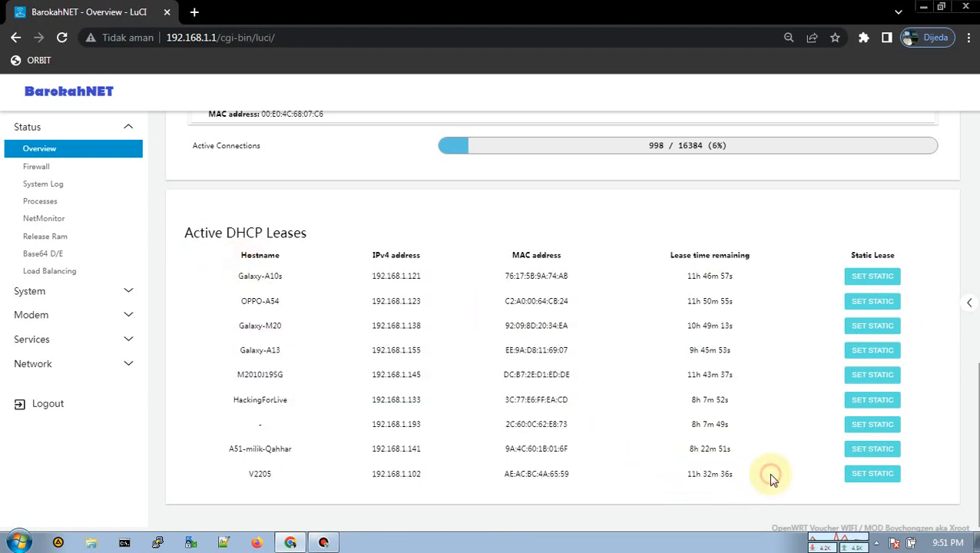
mouse_move(187, 271)
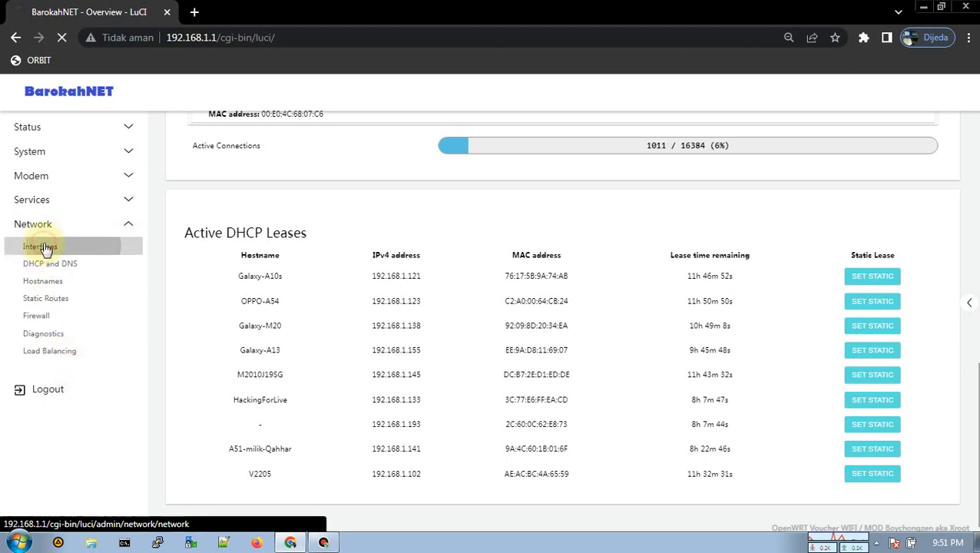
Step: View the Network > Interfaces list in LuCI
left_click(40, 246)
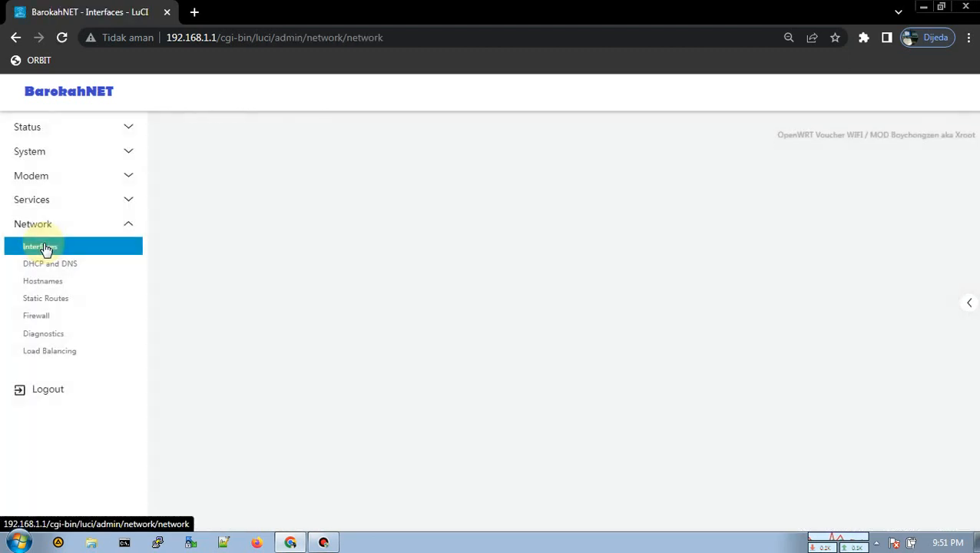
left_click(40, 246)
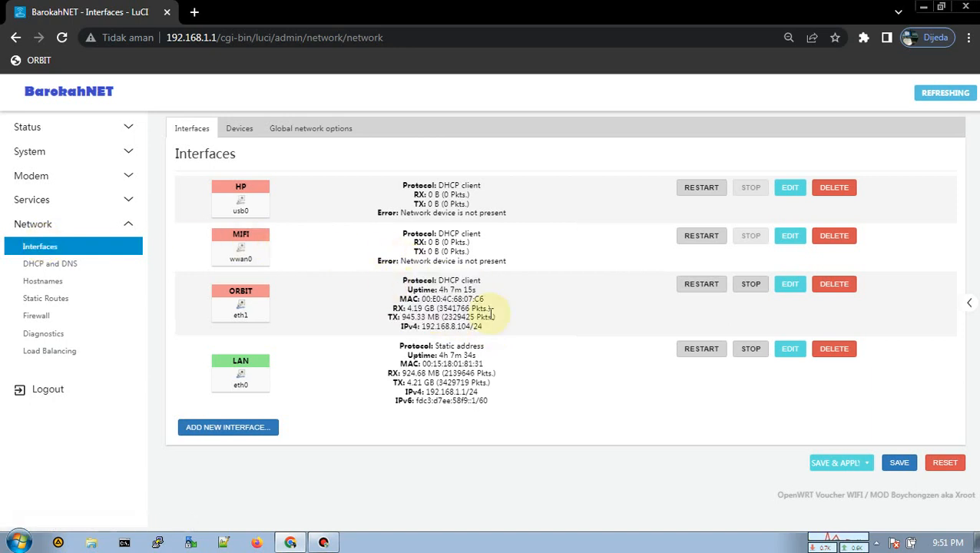
mouse_move(402, 289)
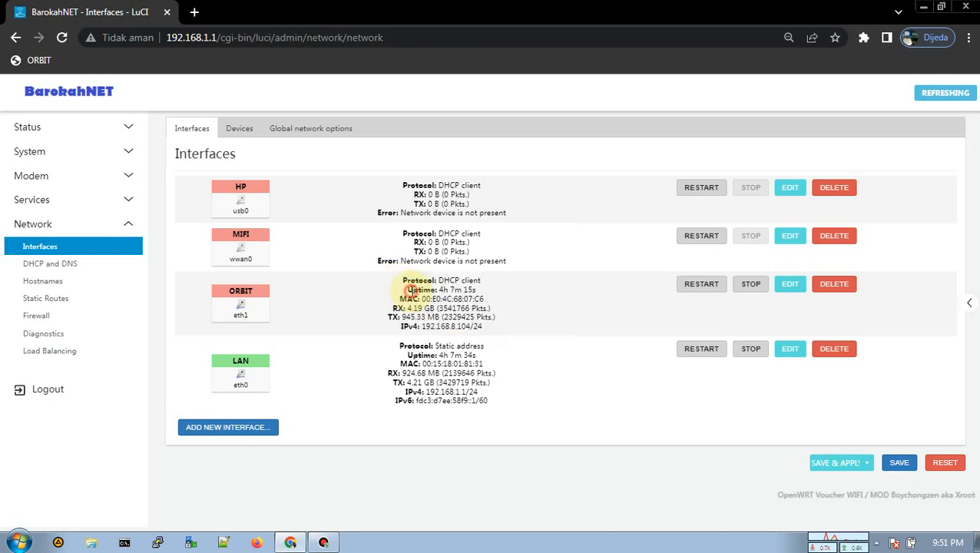
mouse_move(92, 175)
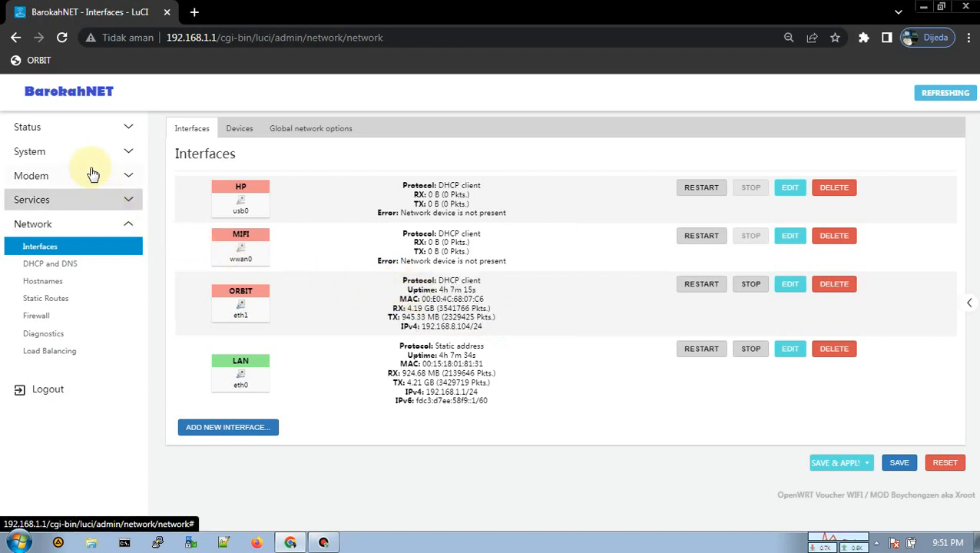
Step: Show the Status > NetMonitor page with live throughput, CPU and RAM gauges
left_click(27, 126)
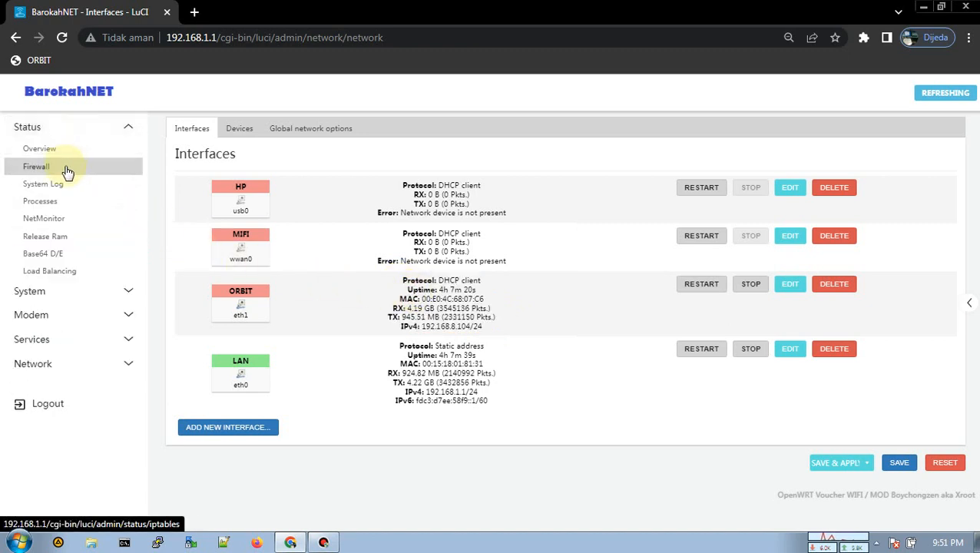
left_click(43, 219)
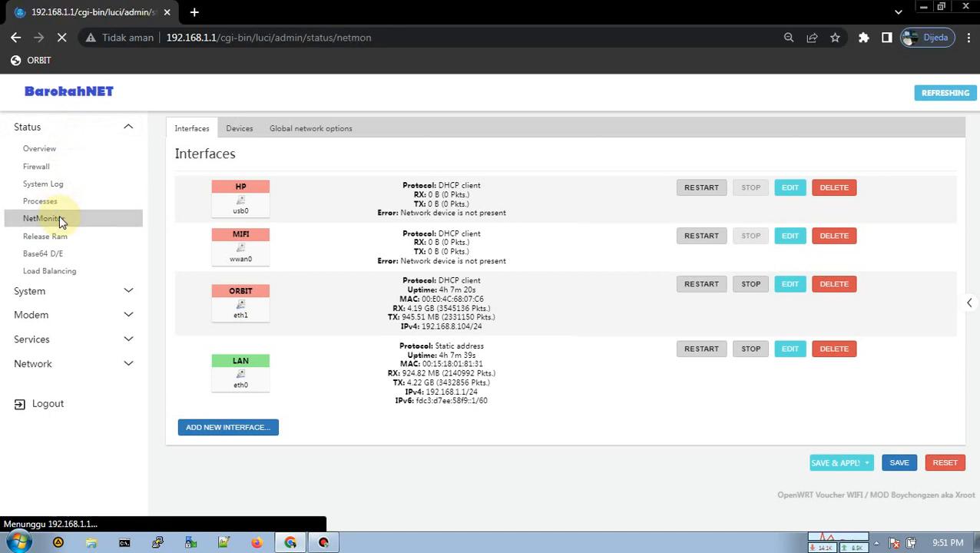
left_click(43, 218)
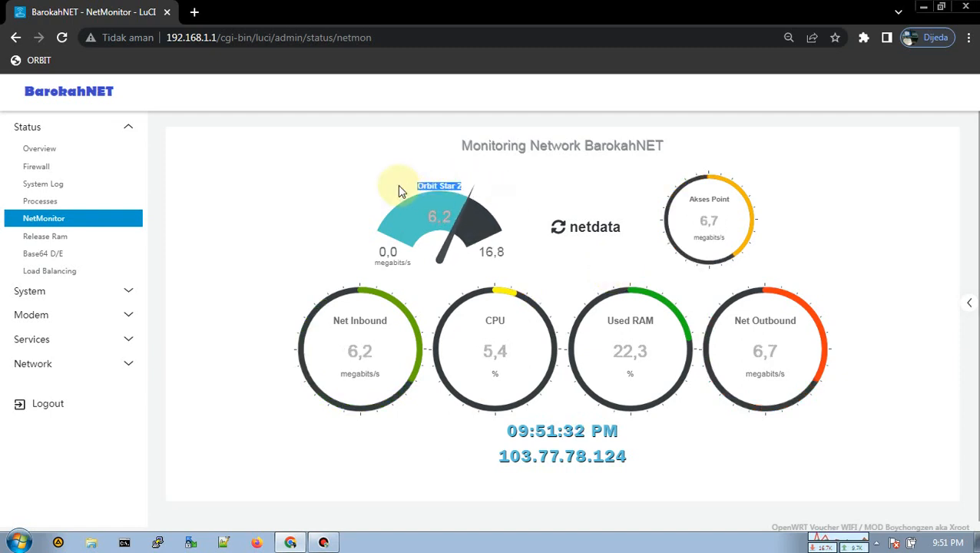
mouse_move(46, 346)
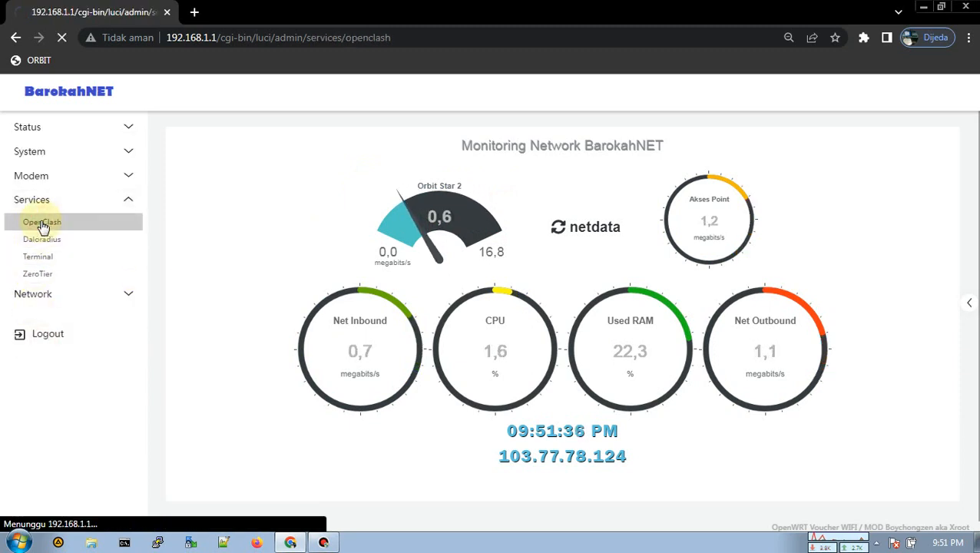
Step: View the OpenClash service status and launch its Yacd control panel
left_click(42, 222)
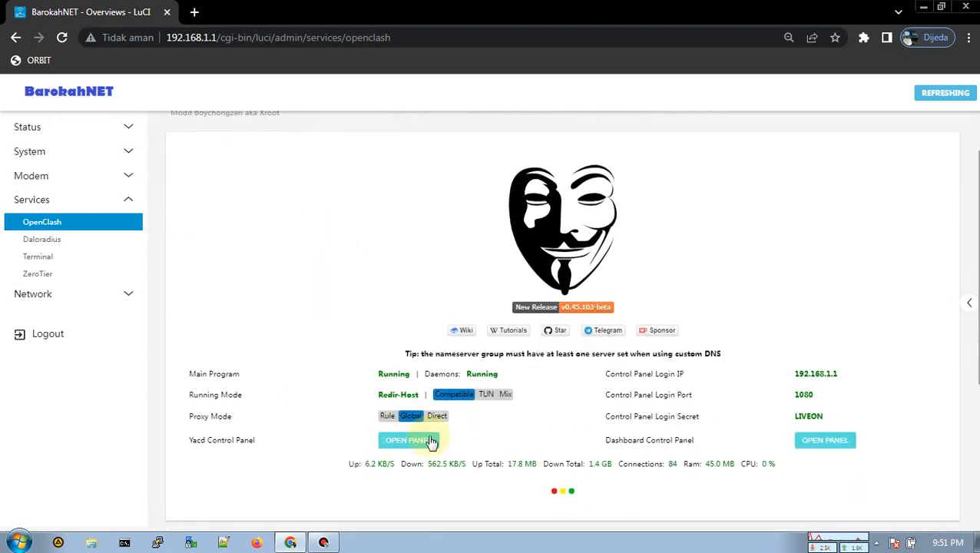
left_click(413, 439)
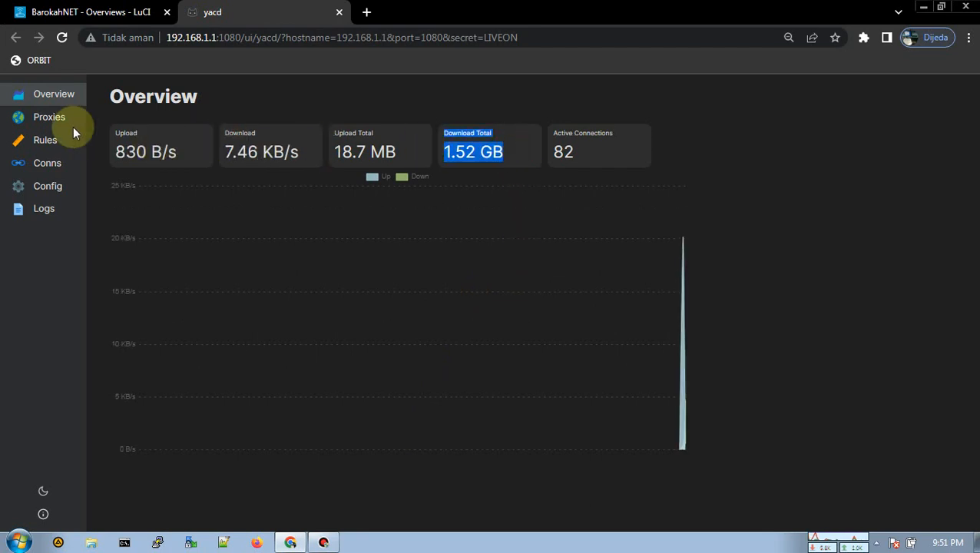
Step: Inspect Yacd's Proxies page with KARTU LIVE-ON and GLOBAL groups and node latencies
left_click(49, 116)
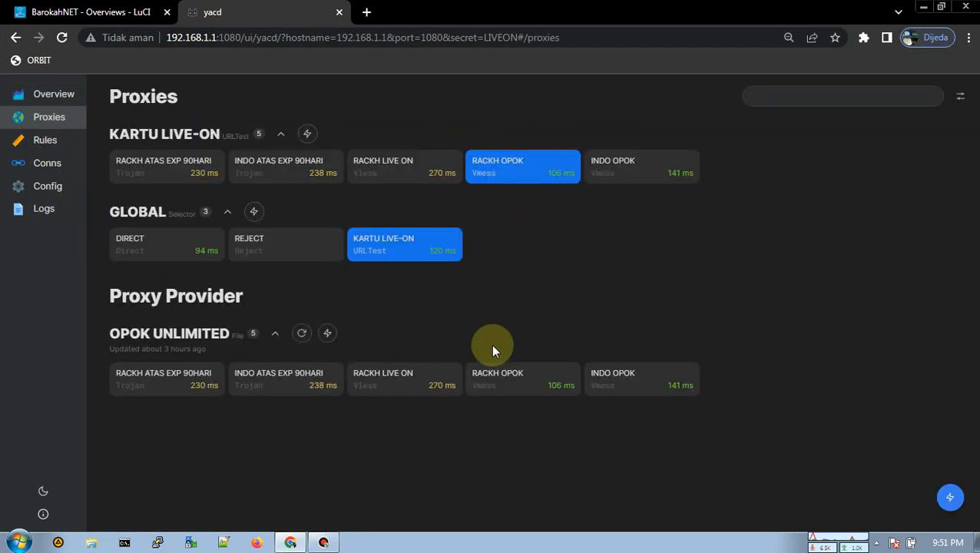
double_click(141, 133)
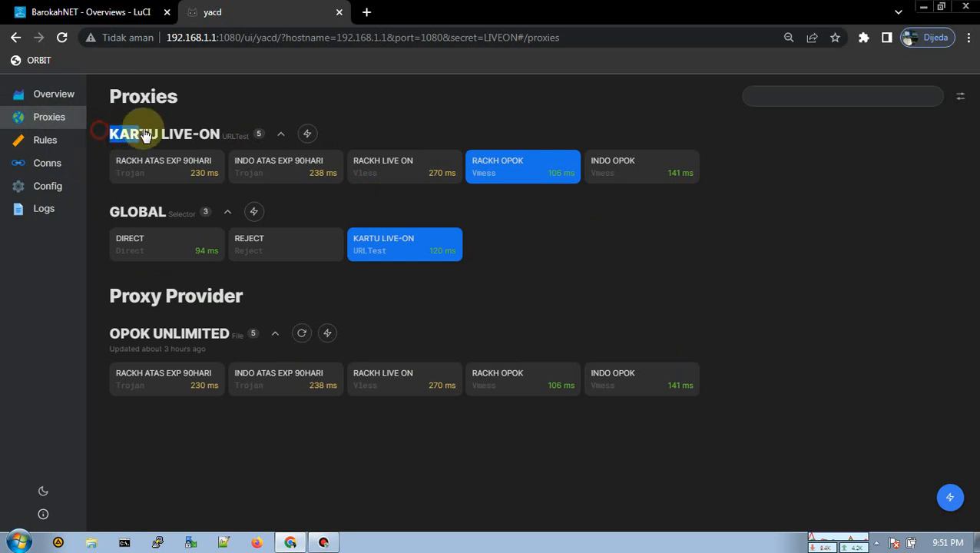
mouse_move(104, 336)
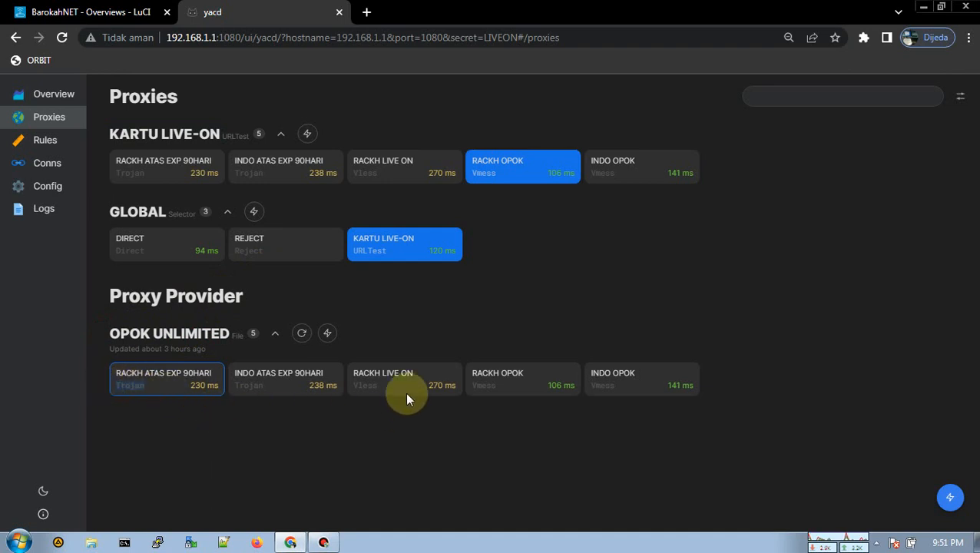
left_click(406, 378)
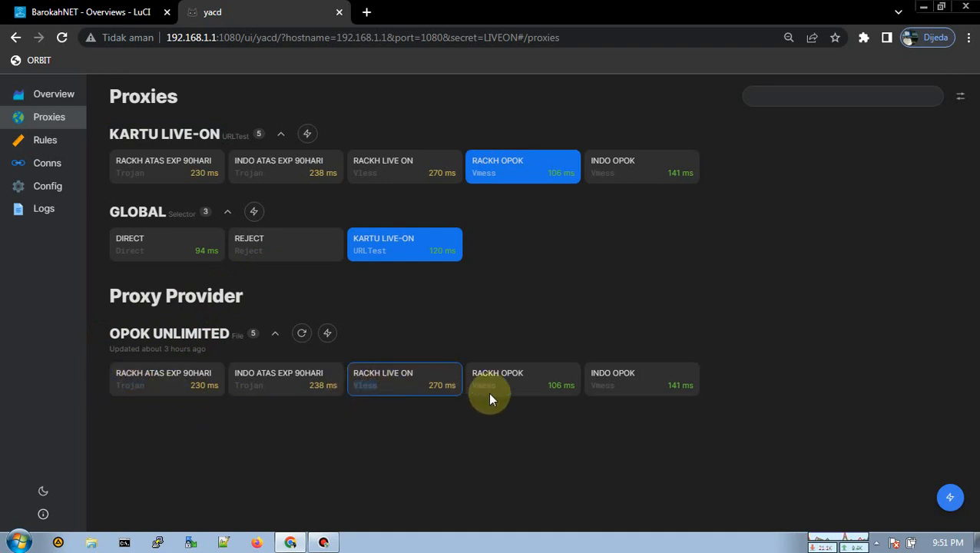
left_click(523, 378)
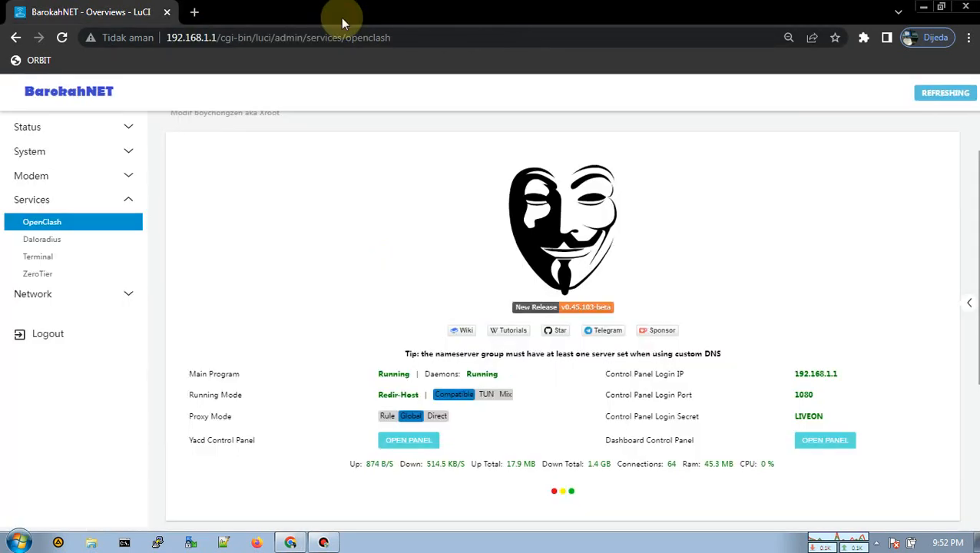
mouse_move(190, 224)
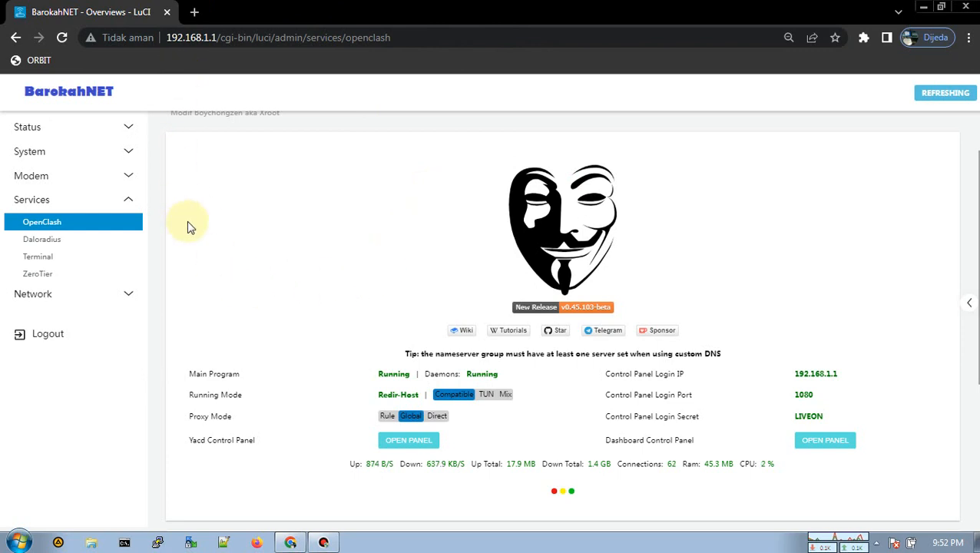
Step: Return to LuCI's NetMonitor gauges, then start a new tab for Speedtest
left_click(31, 126)
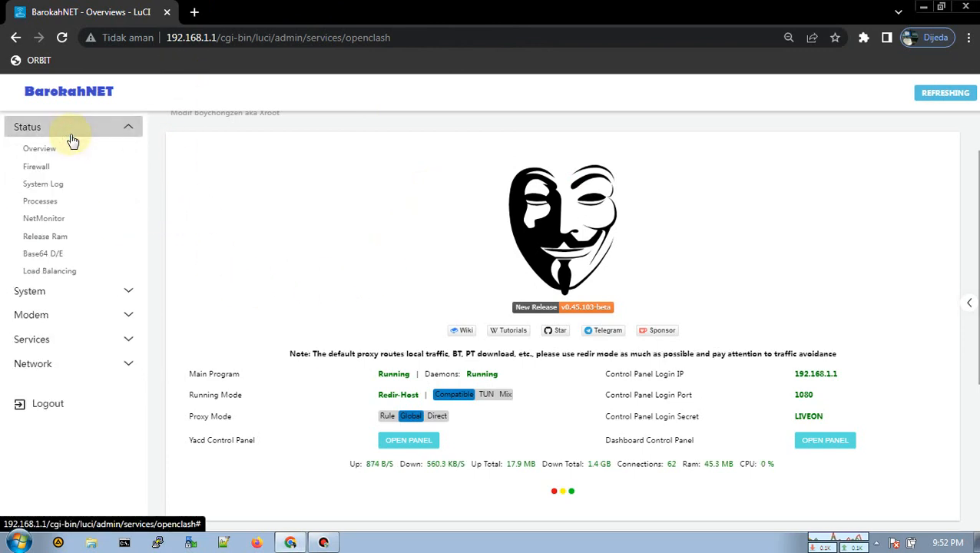
left_click(43, 218)
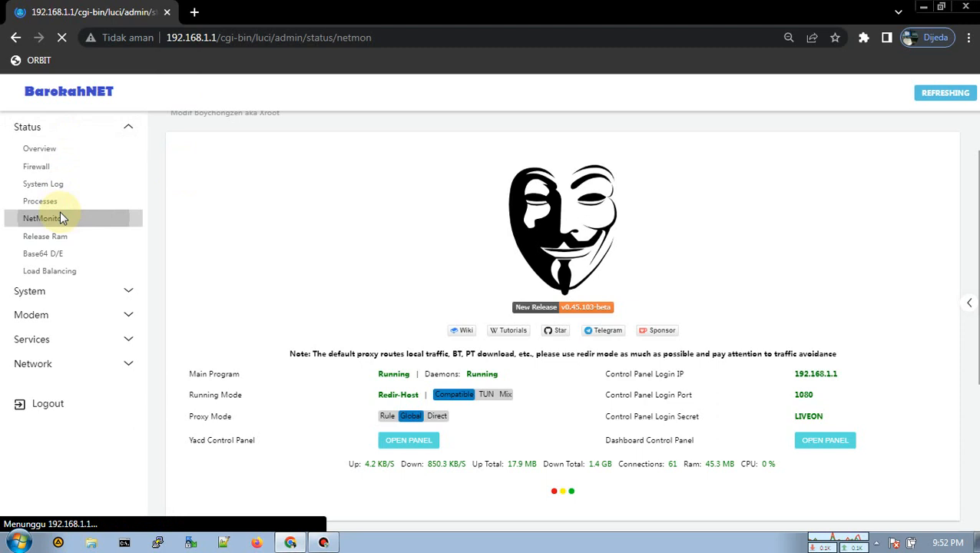
left_click(43, 218)
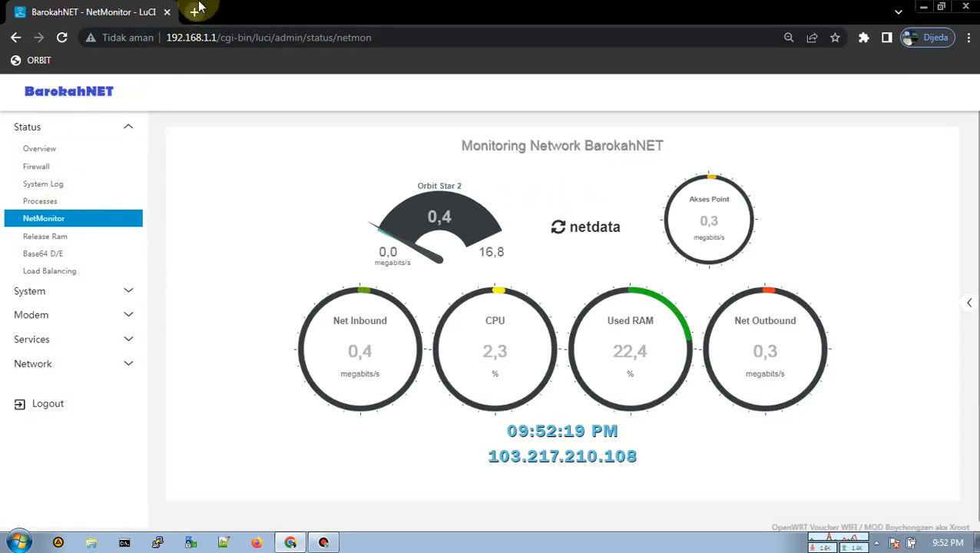
left_click(198, 10)
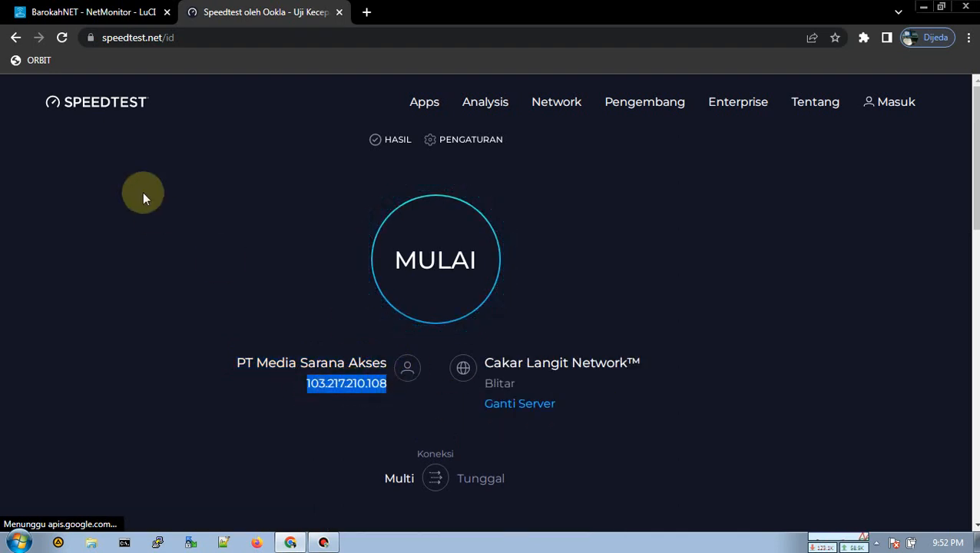
Step: Run the Ookla speed test, getting 4.35 Mbps down, 20.51 Mbps up, 166 ms ping
left_click(436, 259)
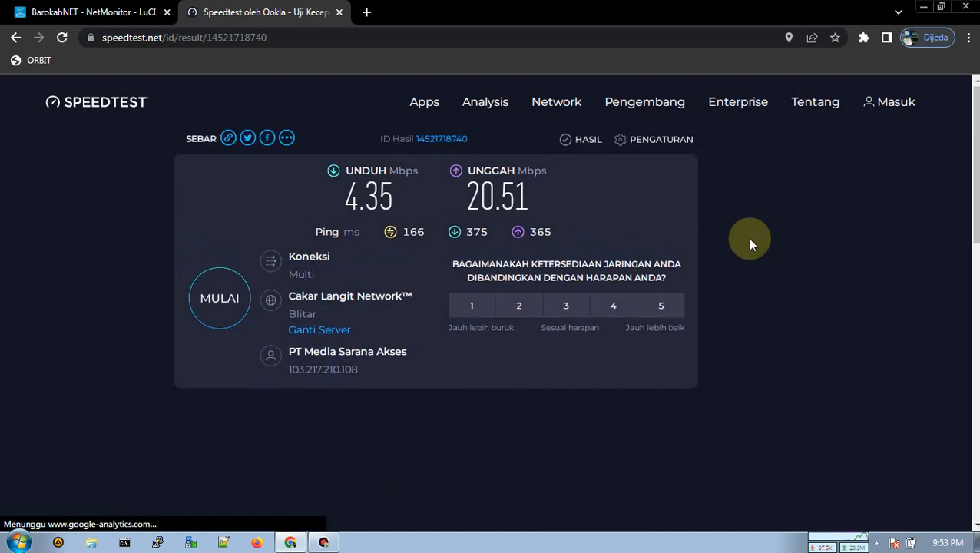
Step: Bring the BarokahNET - NetMonitor dashboard back to view traffic, CPU and RAM after the speed test
left_click(93, 14)
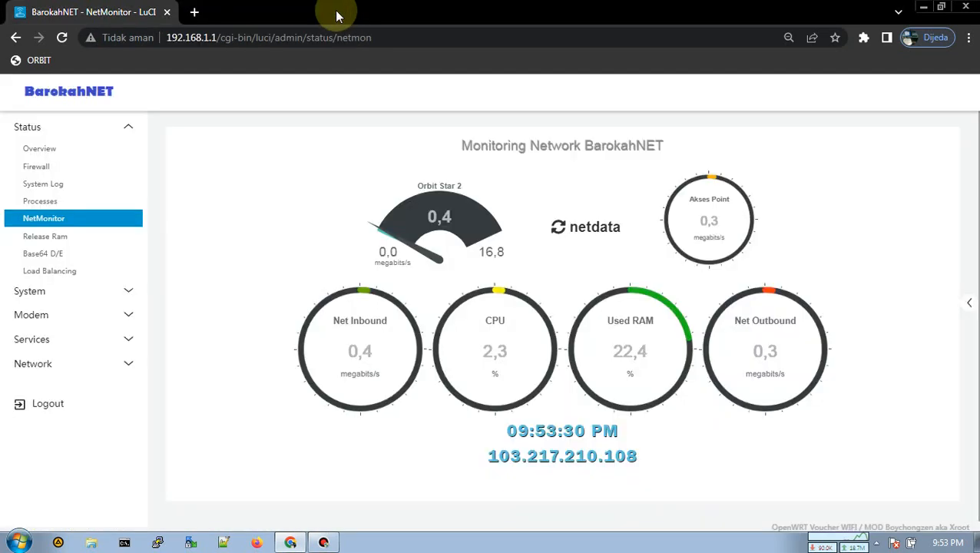
mouse_move(91, 114)
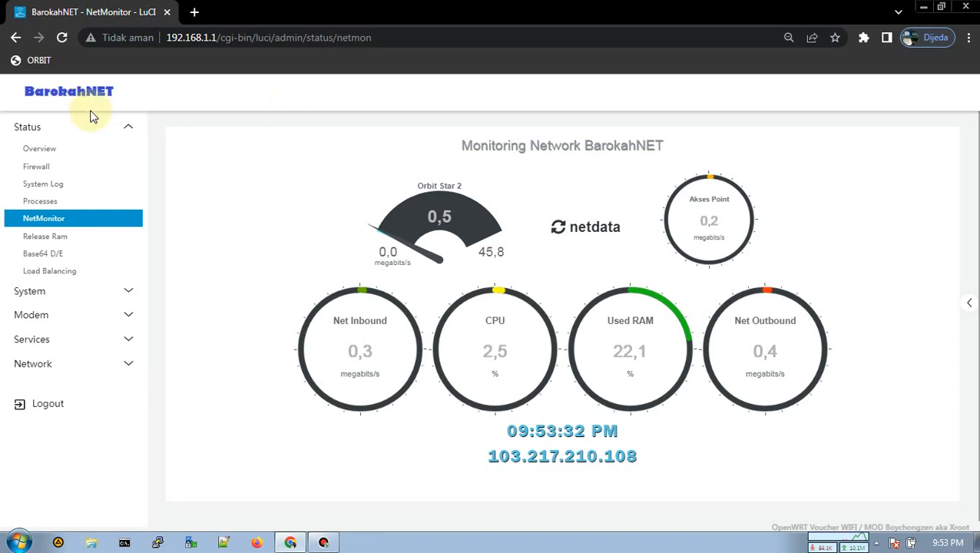